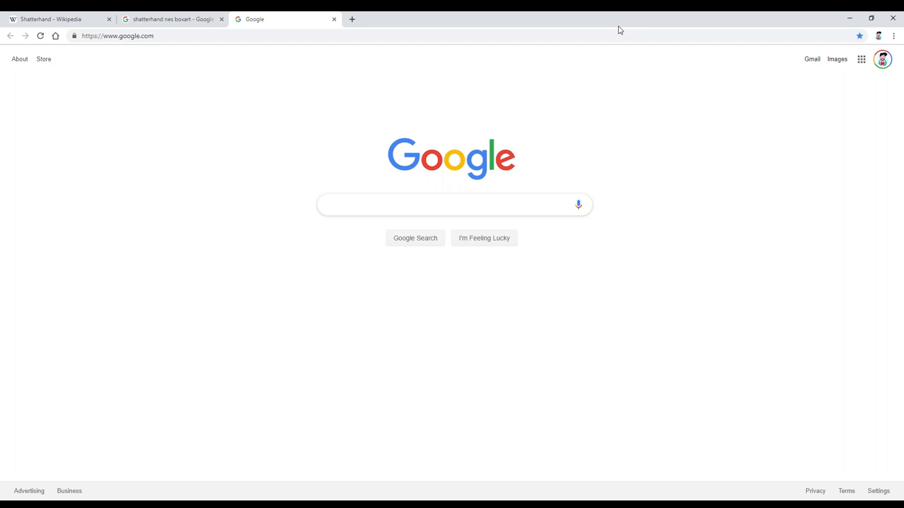
Search Google for "m bison" to get results on the Street Fighter character
{"action": "left_click", "coordinate": [452, 204]}
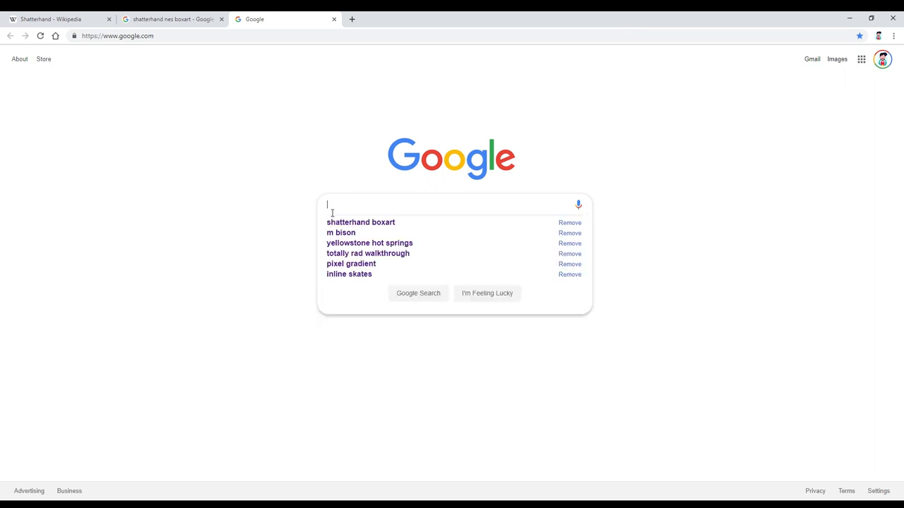
{"action": "type", "text": "m bison"}
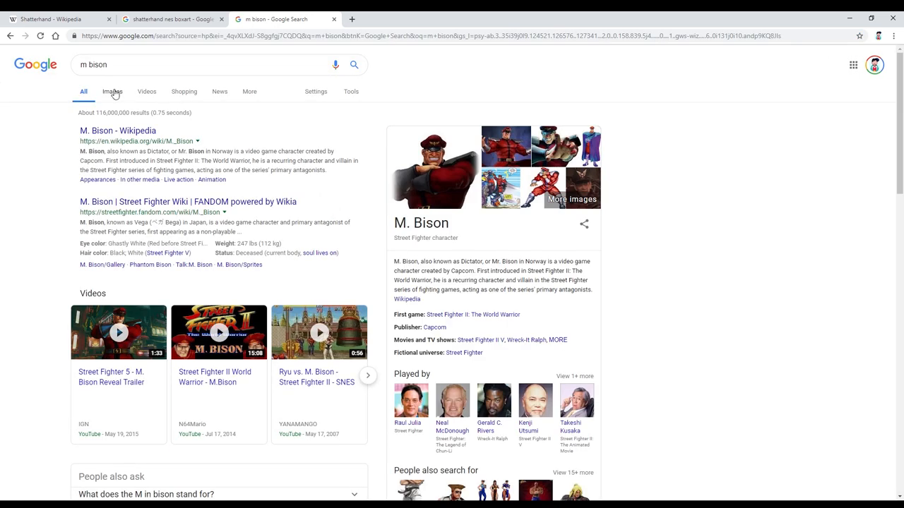
View the image results for m bison and browse down through the grid of pictures
{"action": "left_click", "coordinate": [110, 90]}
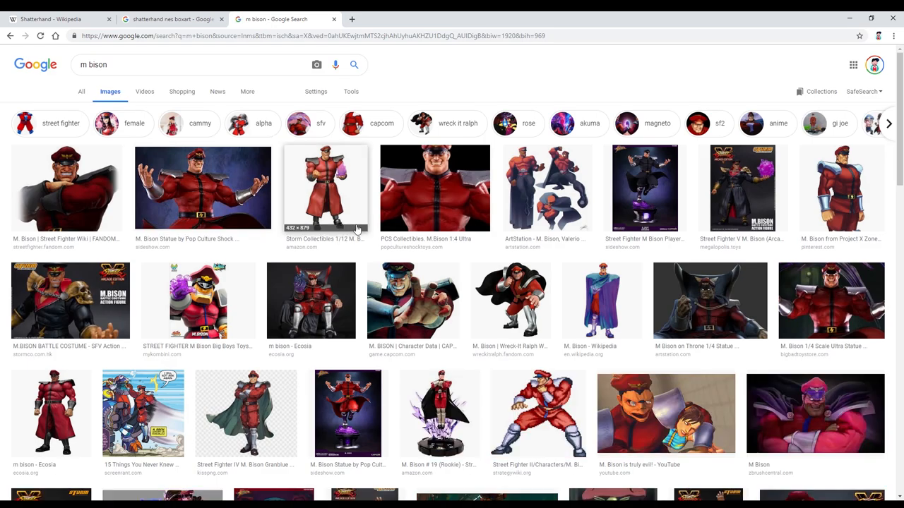
{"action": "scroll", "scroll_direction": "down", "scroll_amount": 3}
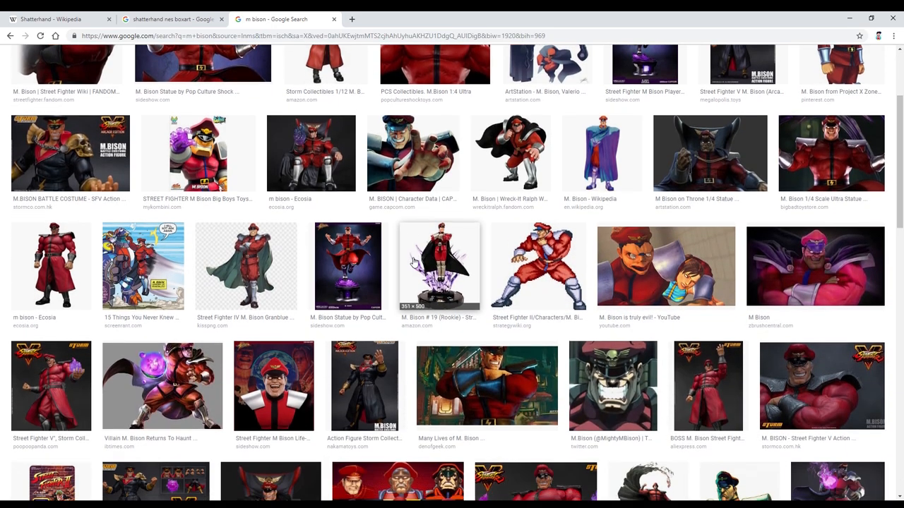
{"action": "scroll", "scroll_direction": "down", "scroll_amount": 3}
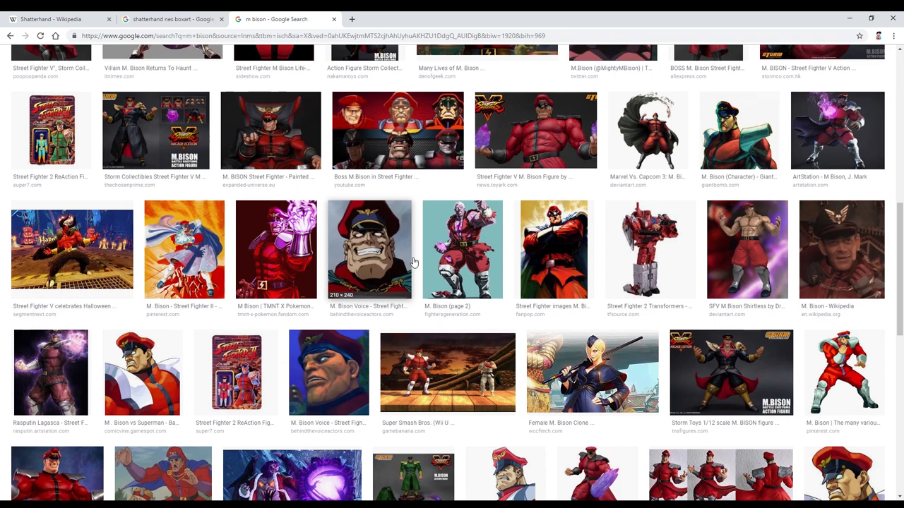
{"action": "scroll", "scroll_direction": "down", "scroll_amount": 3}
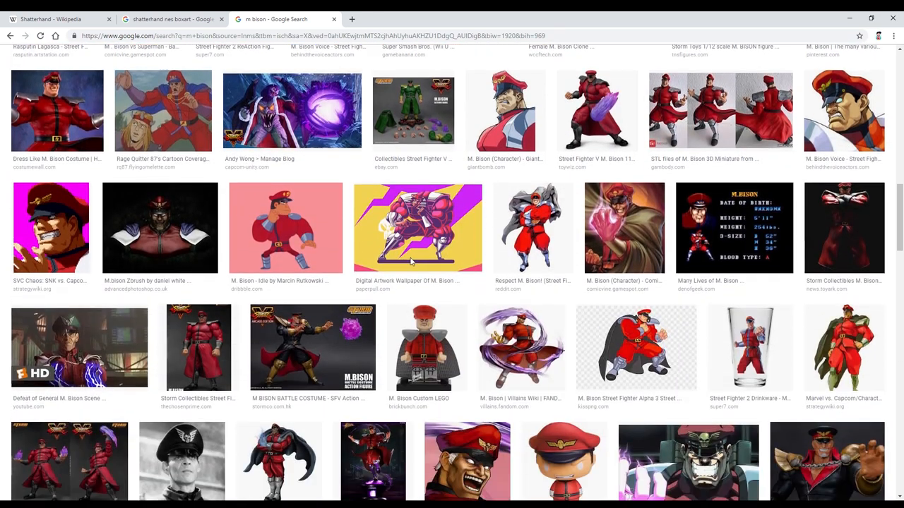
{"action": "scroll", "scroll_direction": "down", "scroll_amount": 3}
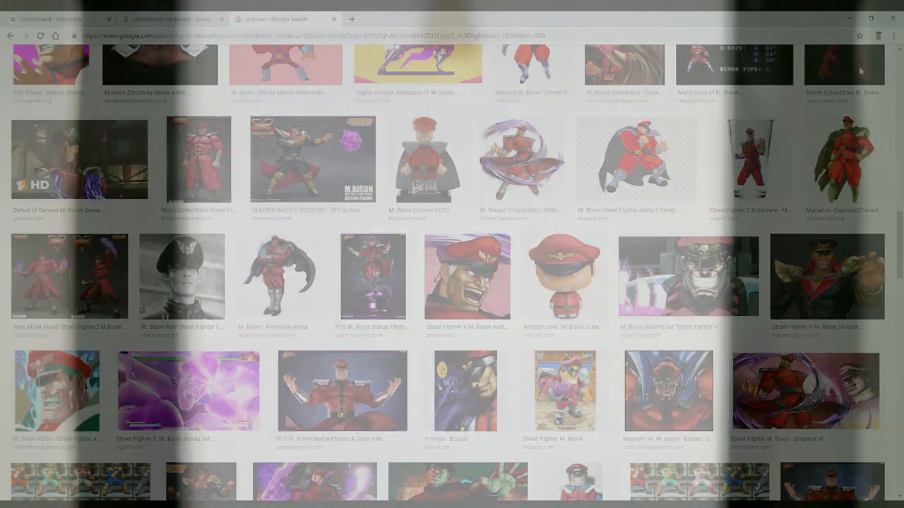